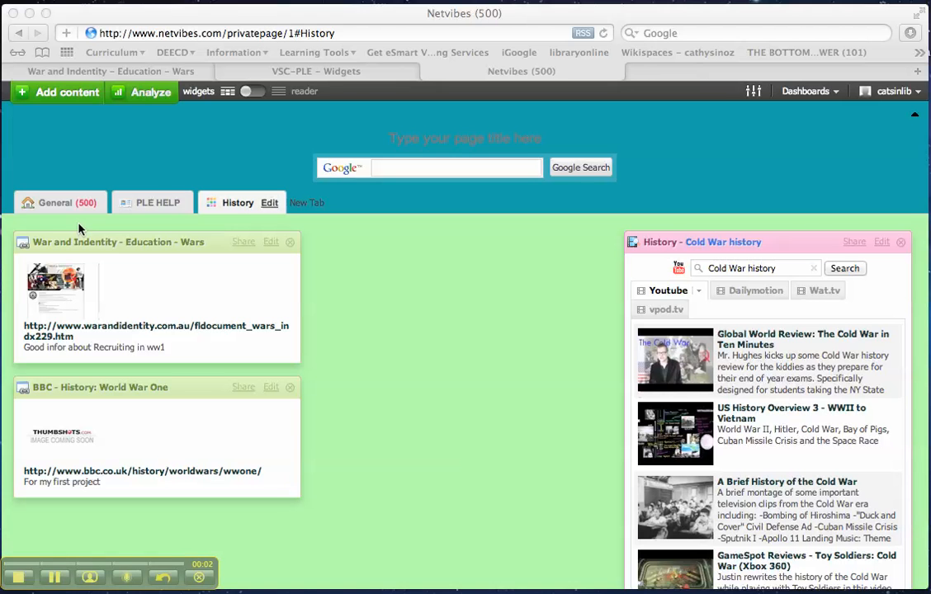
{"action": "mouse_move", "coordinate": [58, 94]}
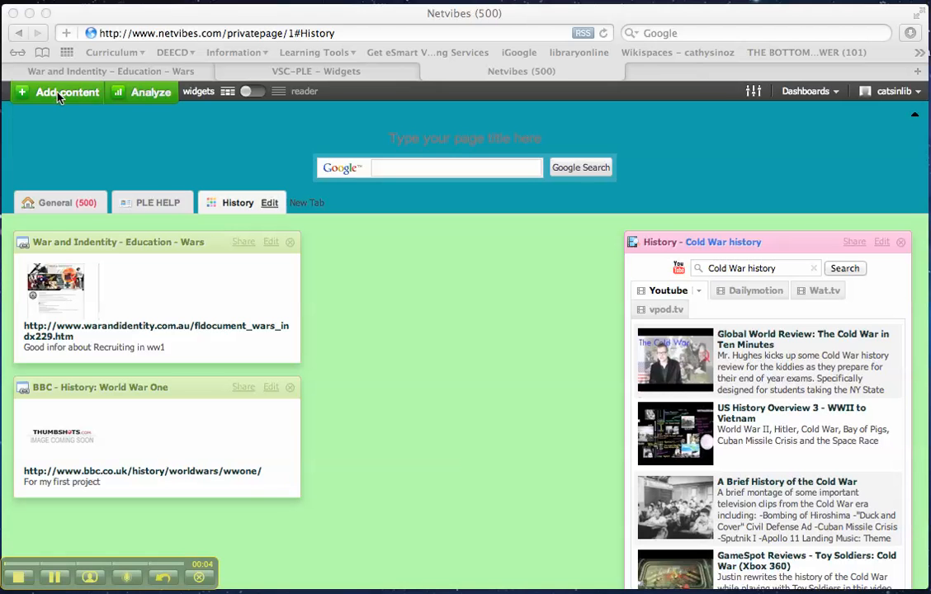
{"action": "mouse_move", "coordinate": [58, 93]}
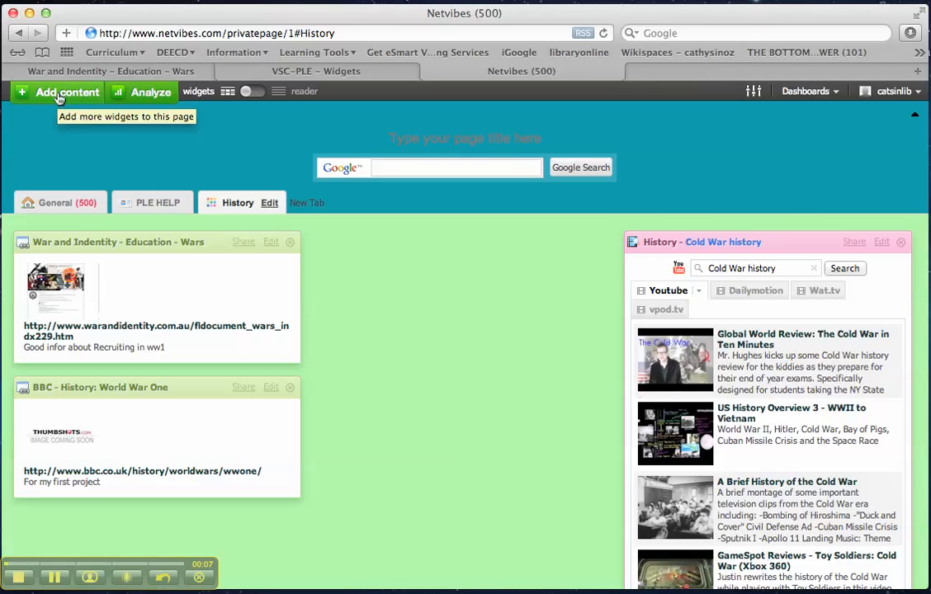
Search the widget gallery for 'To do list' from the Add content panel
{"action": "left_click", "coordinate": [57, 93]}
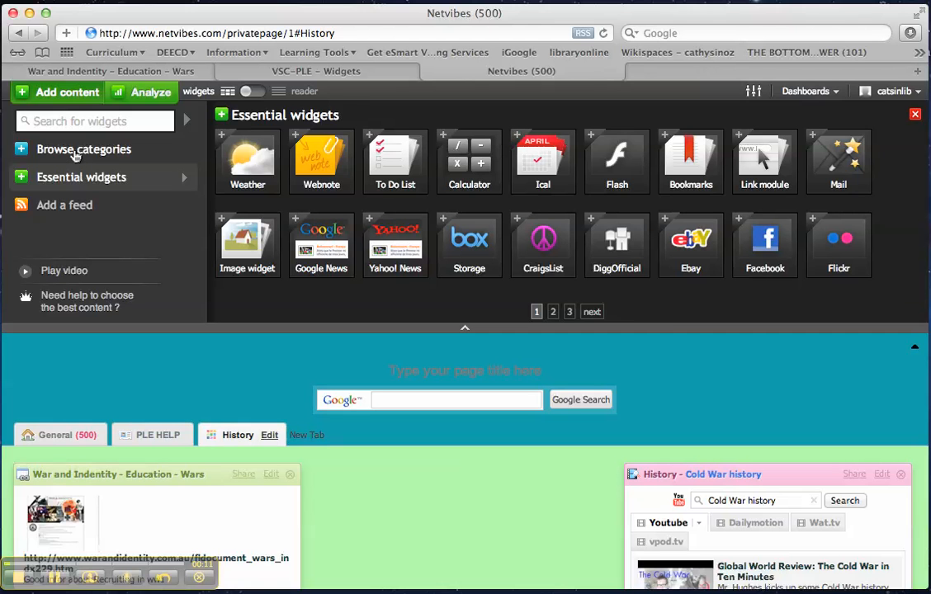
{"action": "left_click", "coordinate": [82, 149]}
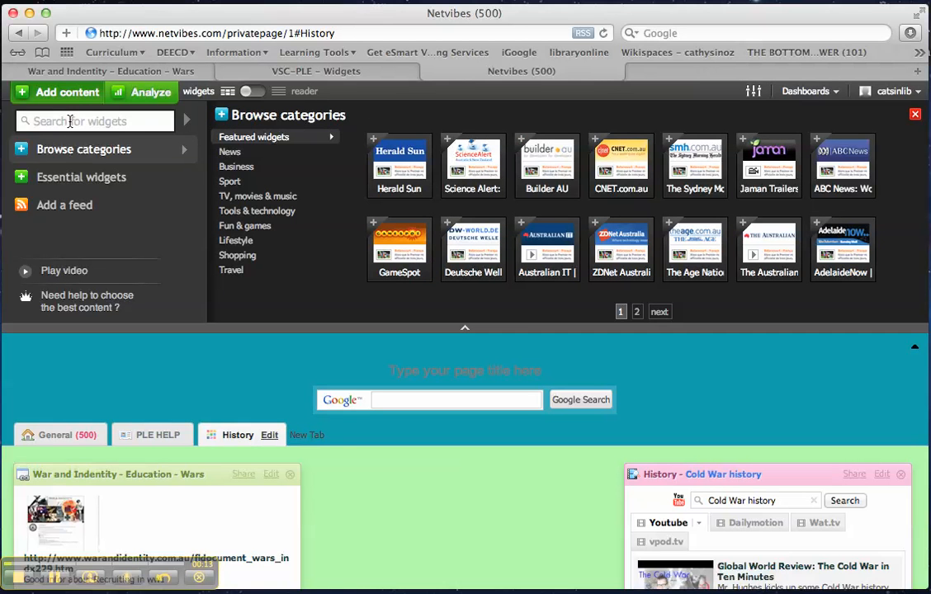
{"action": "left_click", "coordinate": [94, 120]}
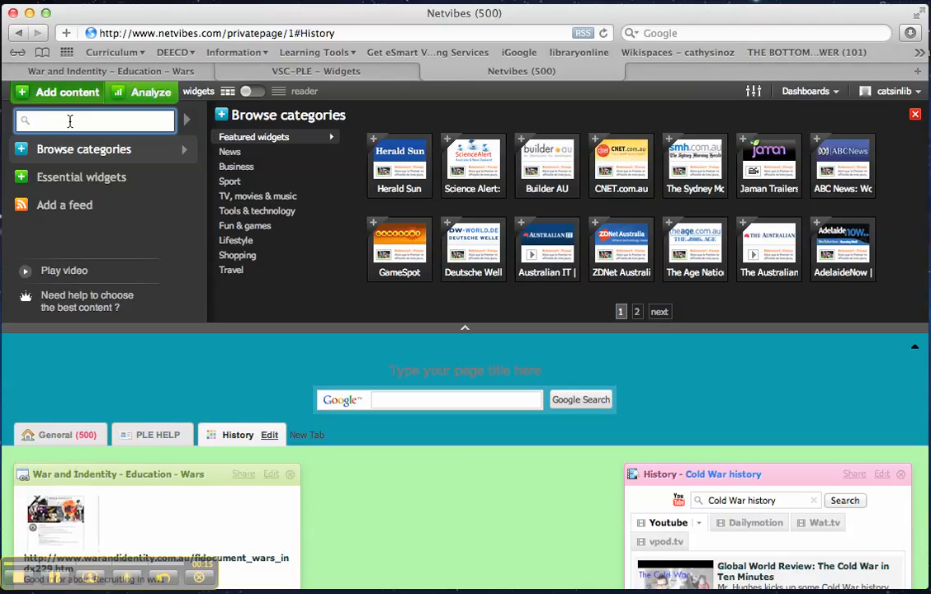
{"action": "type", "text": "To do list"}
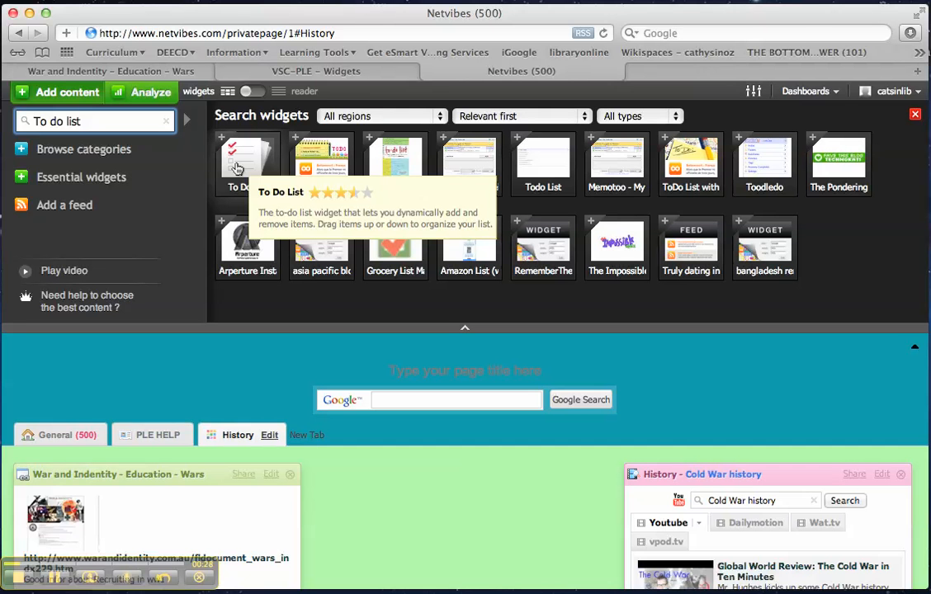
Add a first item 'First Assignment due Oct 22' in the To Do List widget preview
{"action": "left_click", "coordinate": [244, 156]}
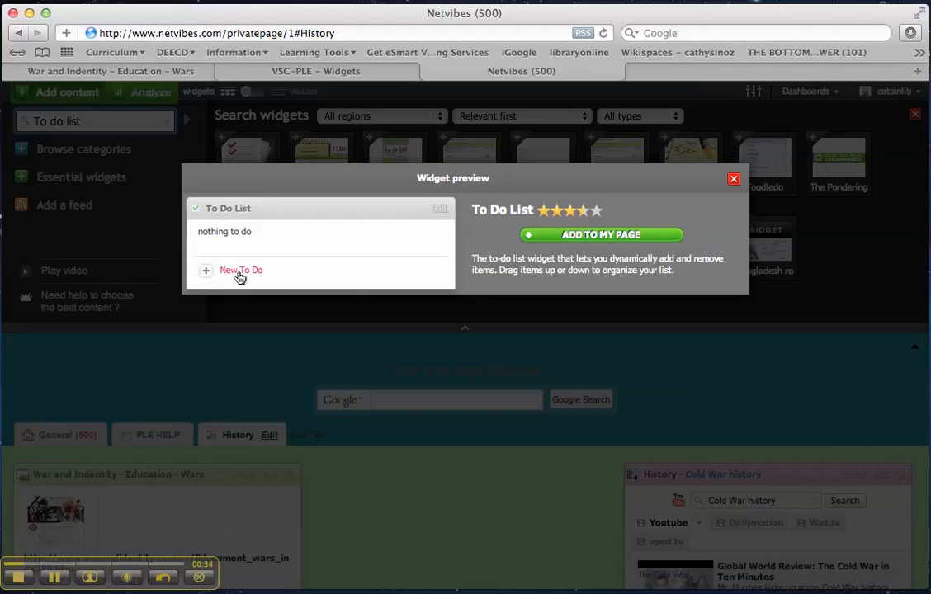
{"action": "left_click", "coordinate": [241, 270]}
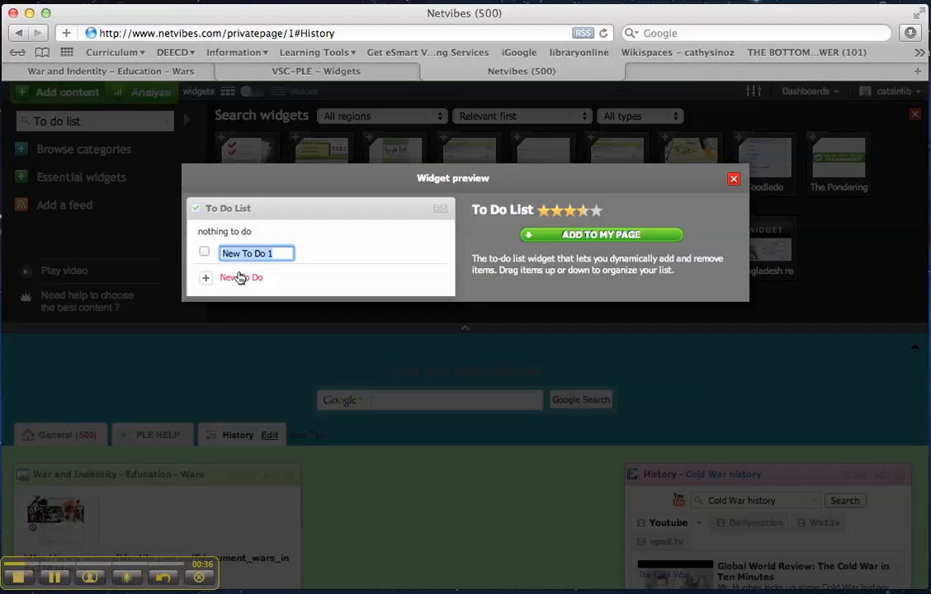
{"action": "type", "text": "First"}
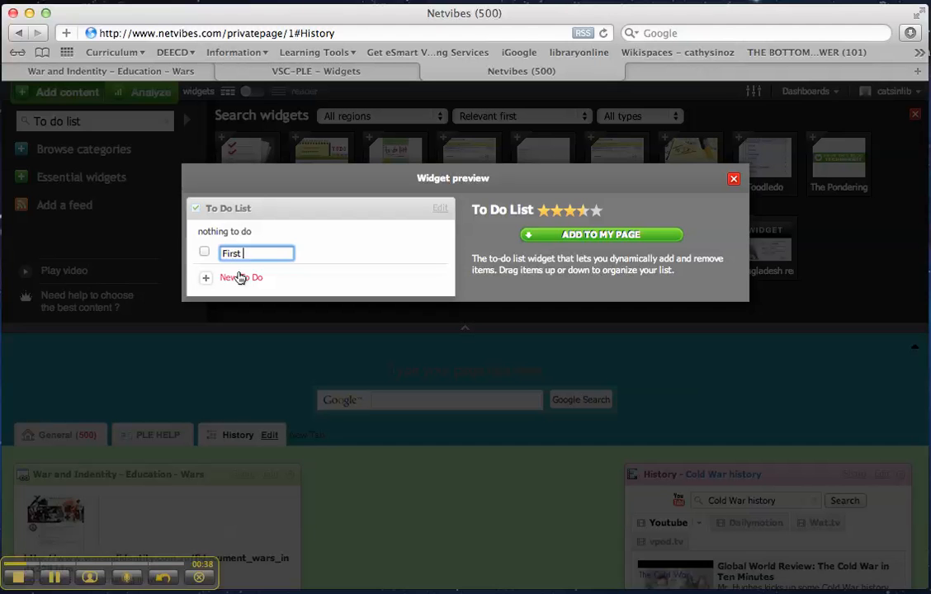
{"action": "type", "text": "Assignment due Oct 22"}
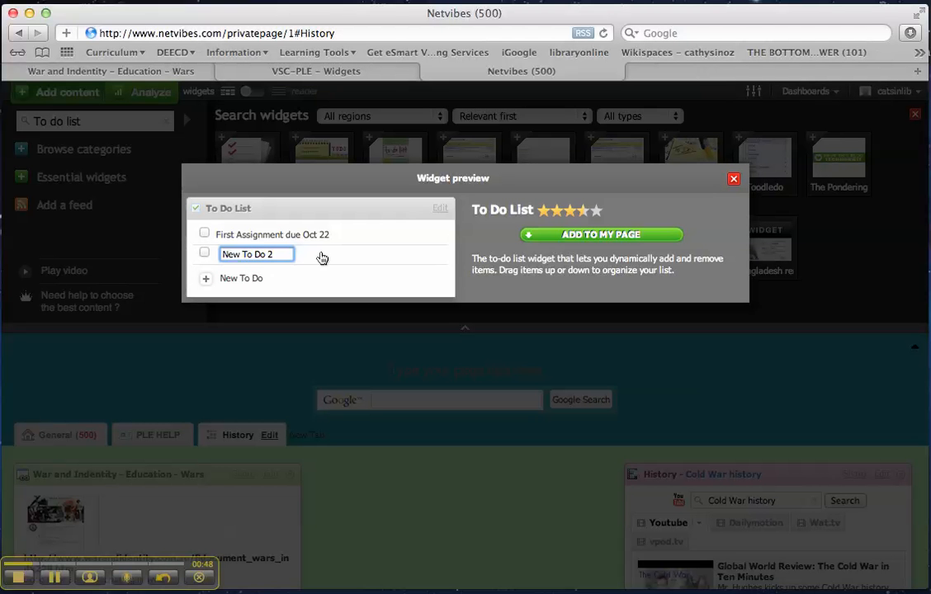
{"action": "mouse_move", "coordinate": [551, 239]}
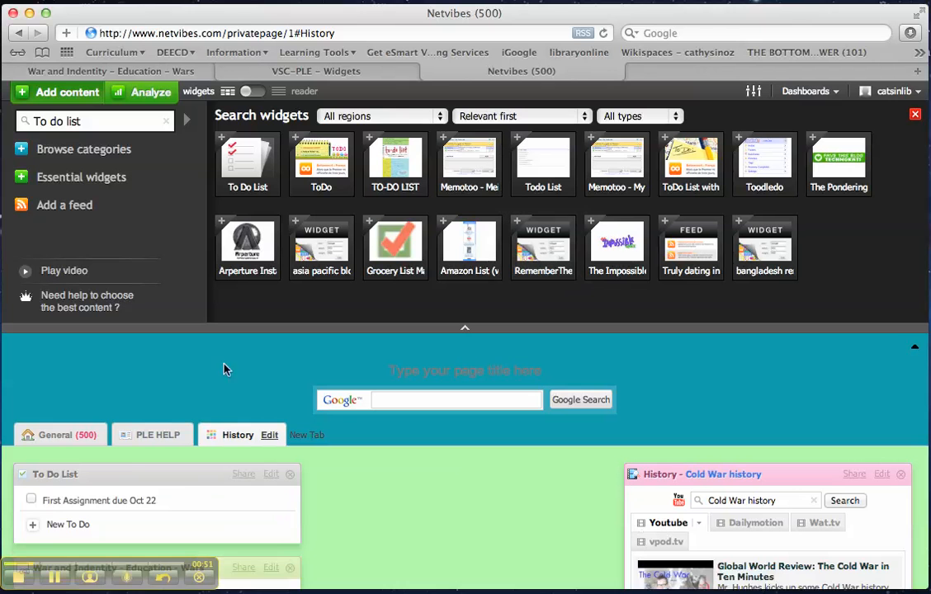
{"action": "mouse_move", "coordinate": [129, 477]}
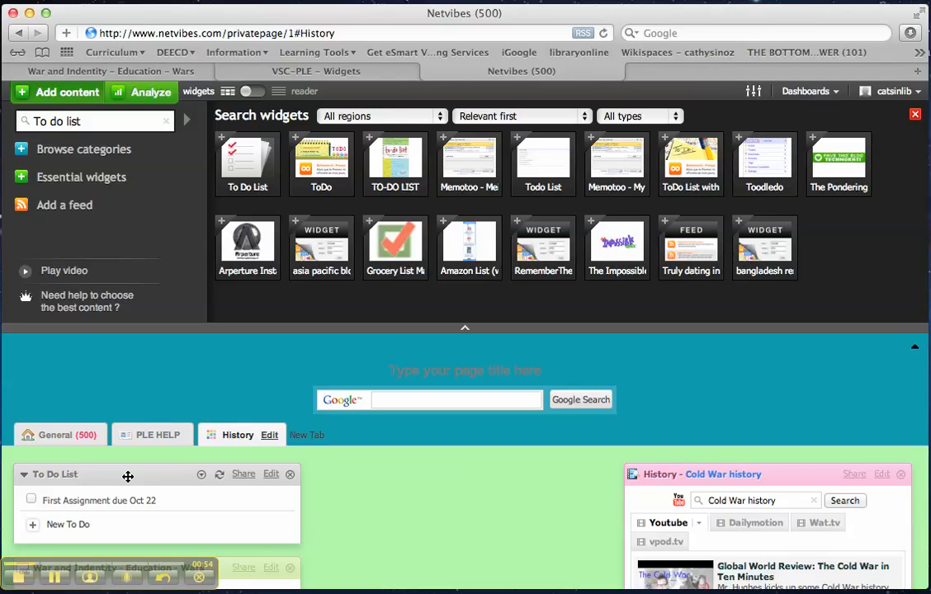
{"action": "mouse_move", "coordinate": [115, 462]}
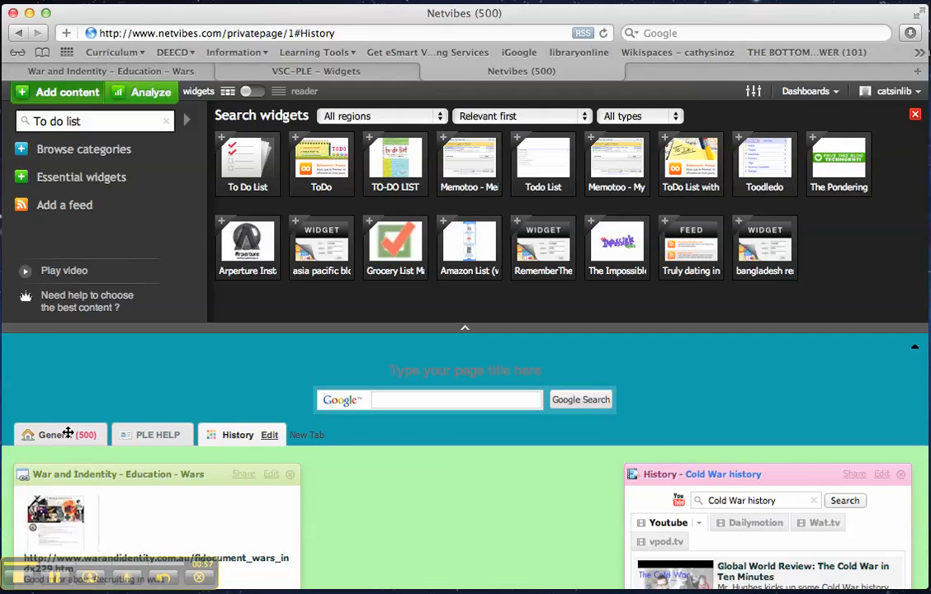
Place the To Do List widget on the General tab page
{"action": "left_click", "coordinate": [57, 436]}
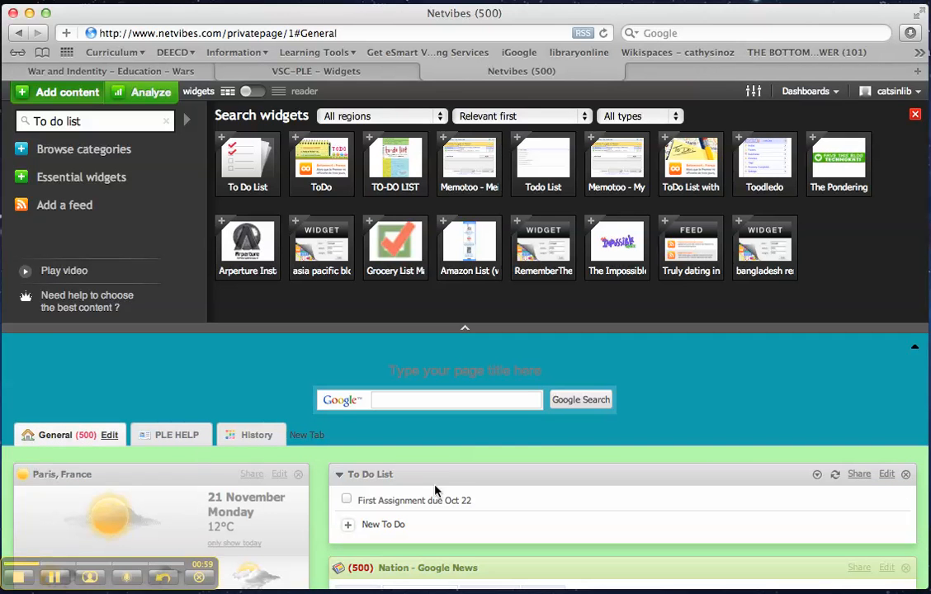
{"action": "mouse_move", "coordinate": [630, 464]}
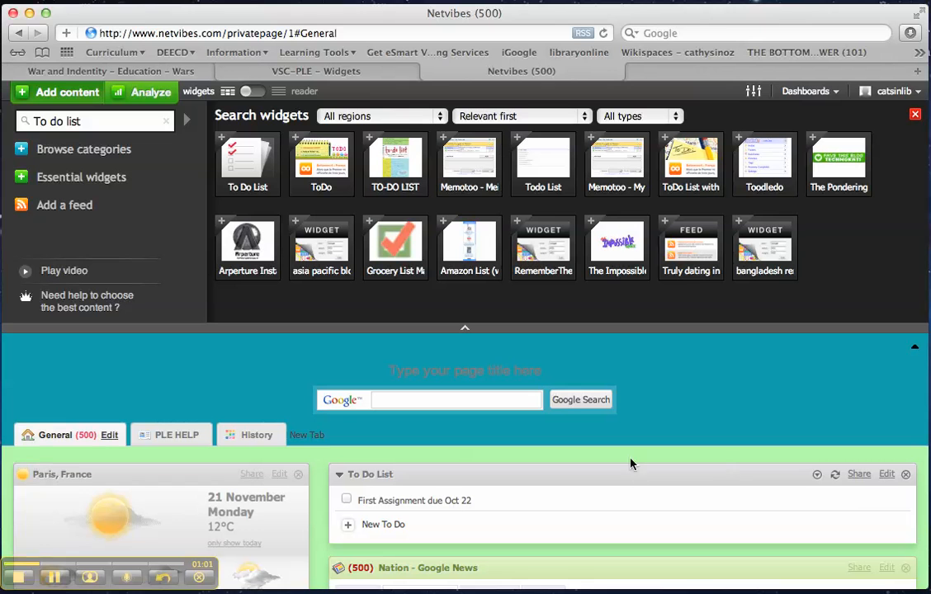
Bring up the To Do List widget's edit settings with the Title field
{"action": "left_click", "coordinate": [816, 473]}
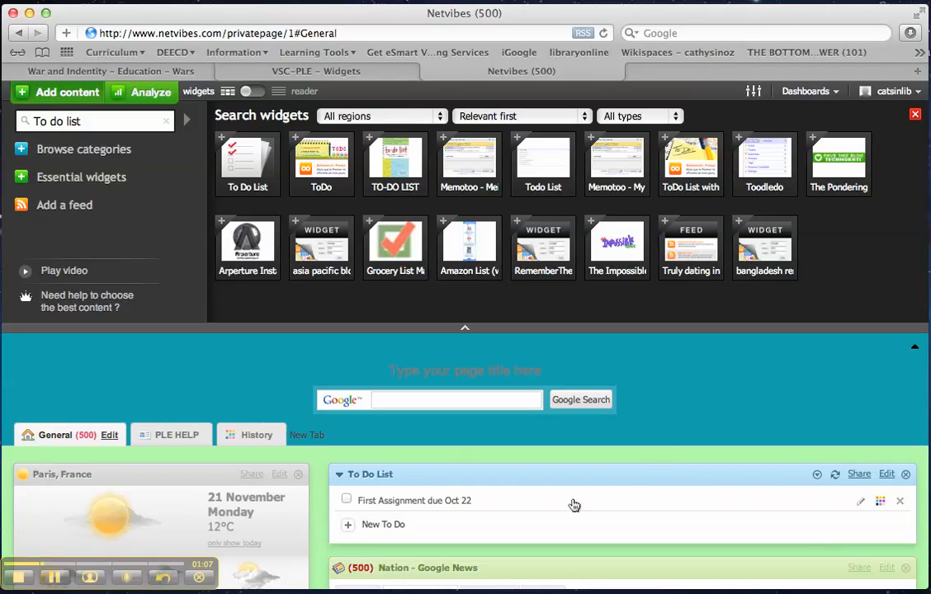
{"action": "mouse_move", "coordinate": [690, 499]}
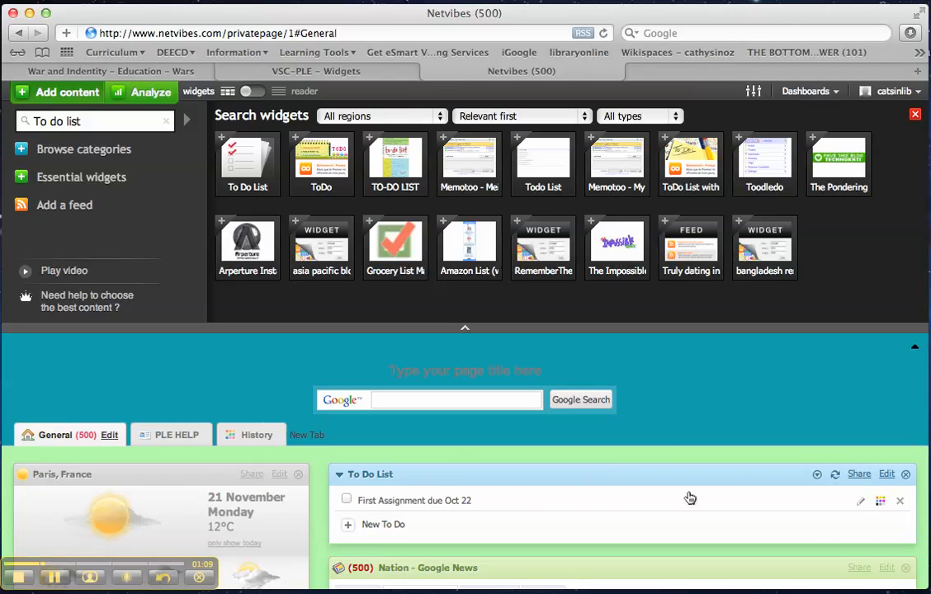
{"action": "left_click", "coordinate": [886, 473]}
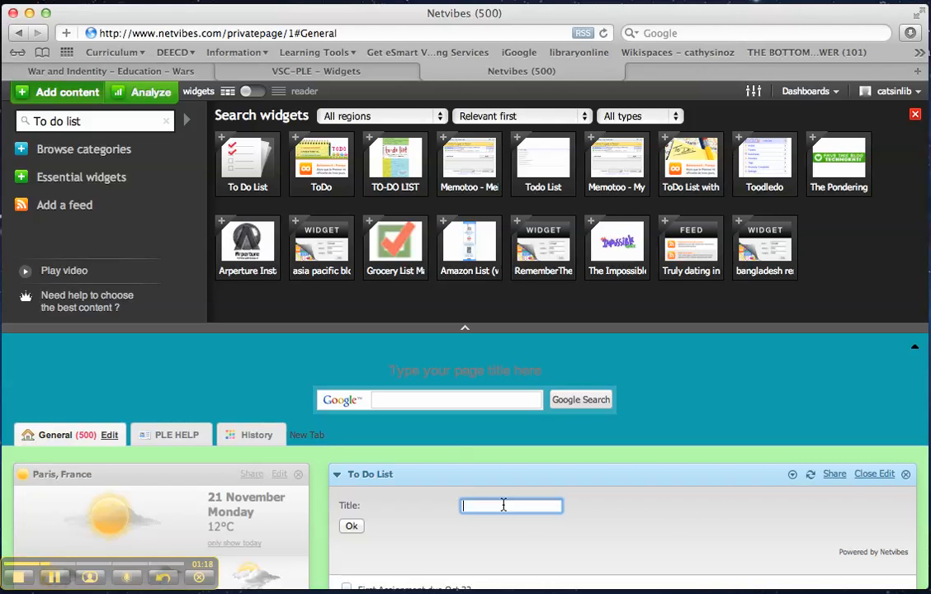
Retitle the widget 'Assignments, Exams and Deadlines' and confirm
{"action": "type", "text": "Aignmen"}
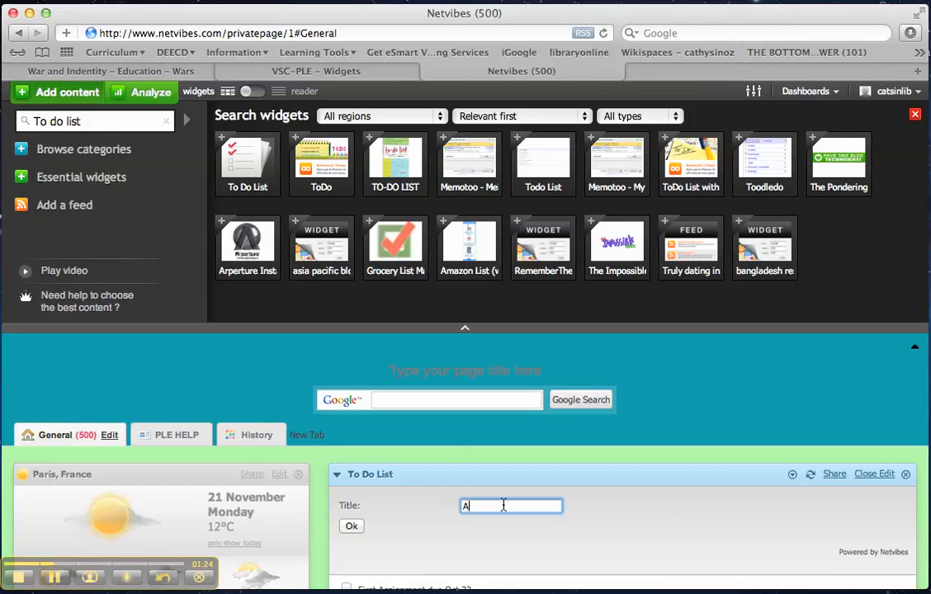
{"action": "type", "text": "ssignments, Exams and"}
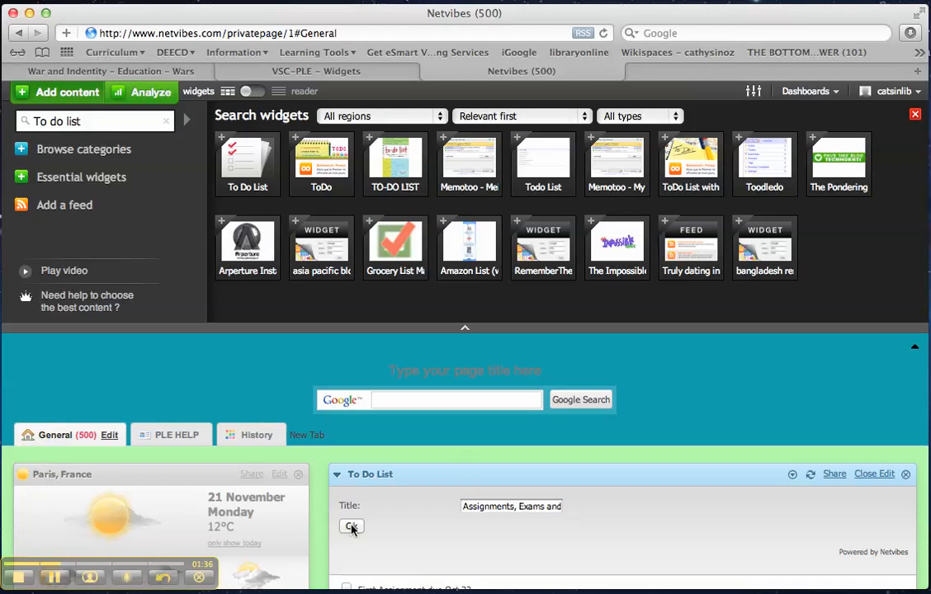
{"action": "left_click", "coordinate": [352, 526]}
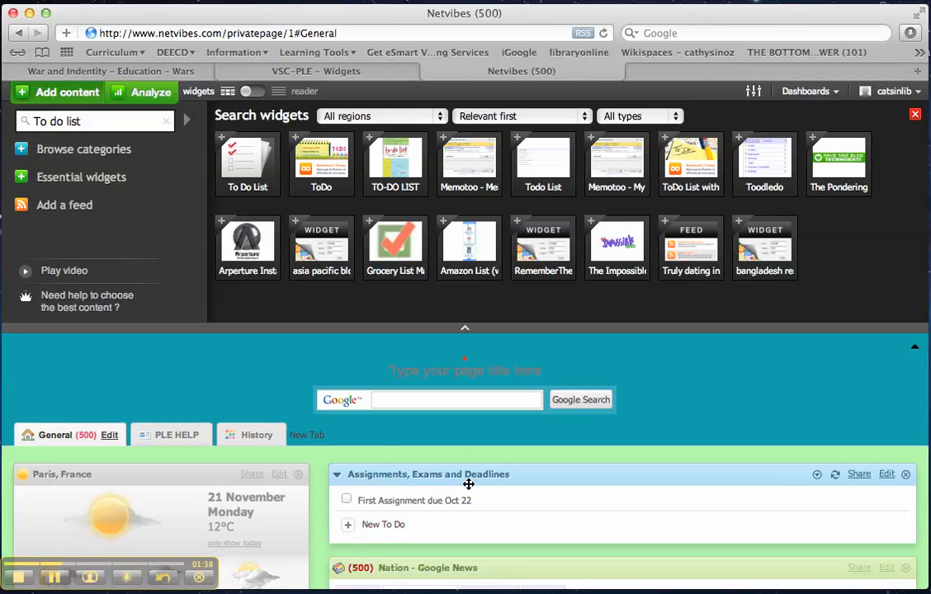